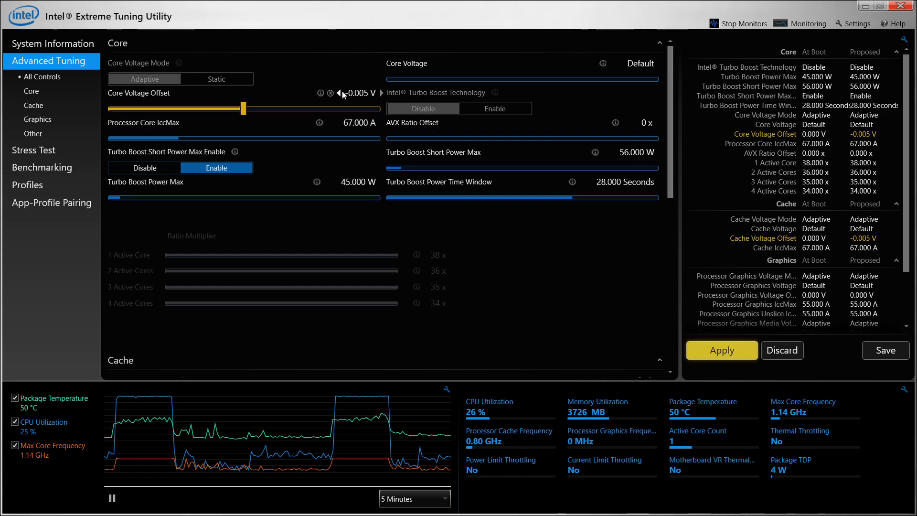
# - Apply a -0.010 V core voltage offset and go to the Stress Test page
pyautogui.click(340, 92)
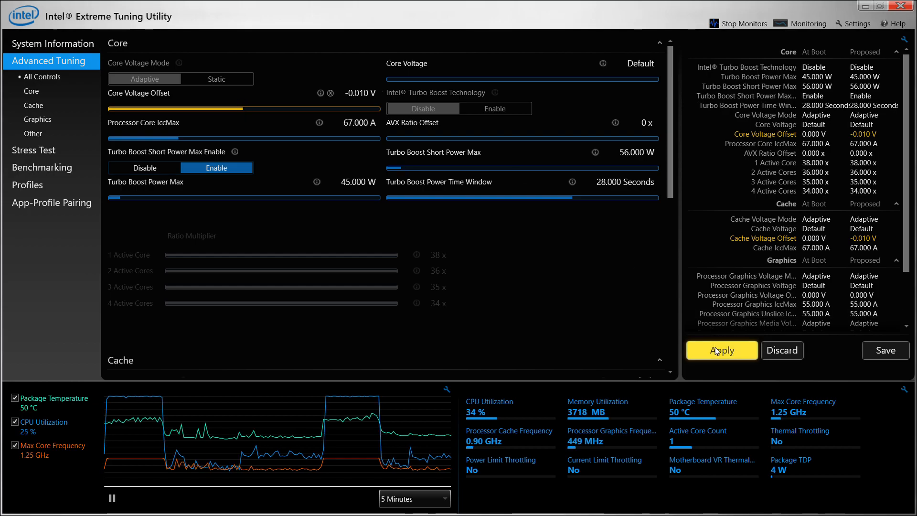
pyautogui.click(722, 350)
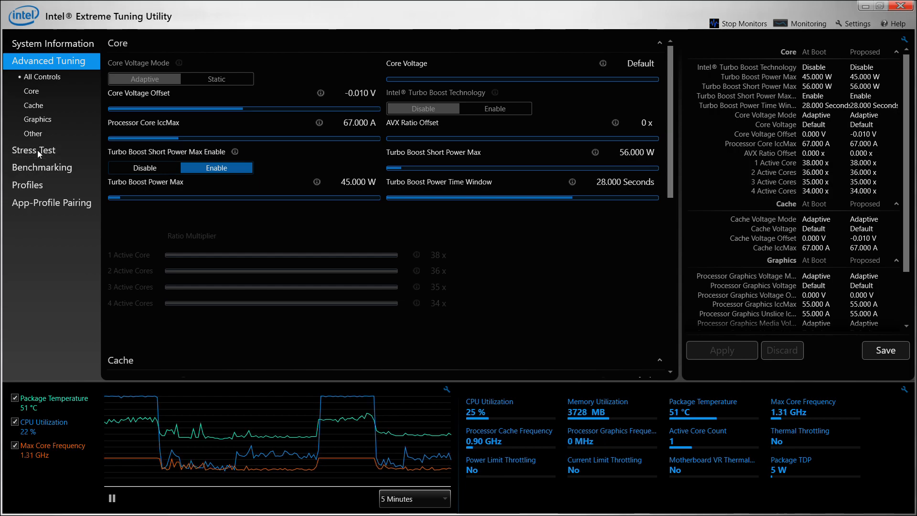
pyautogui.click(34, 150)
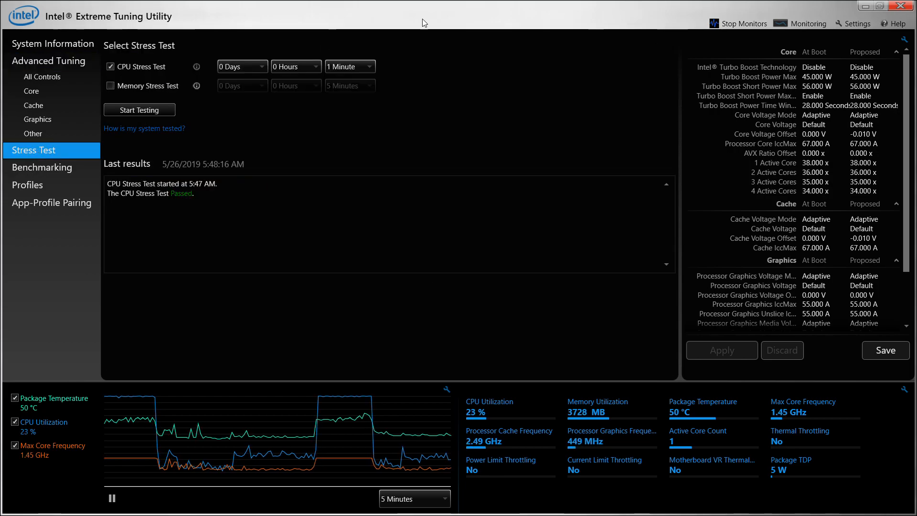
pyautogui.moveTo(473, 15)
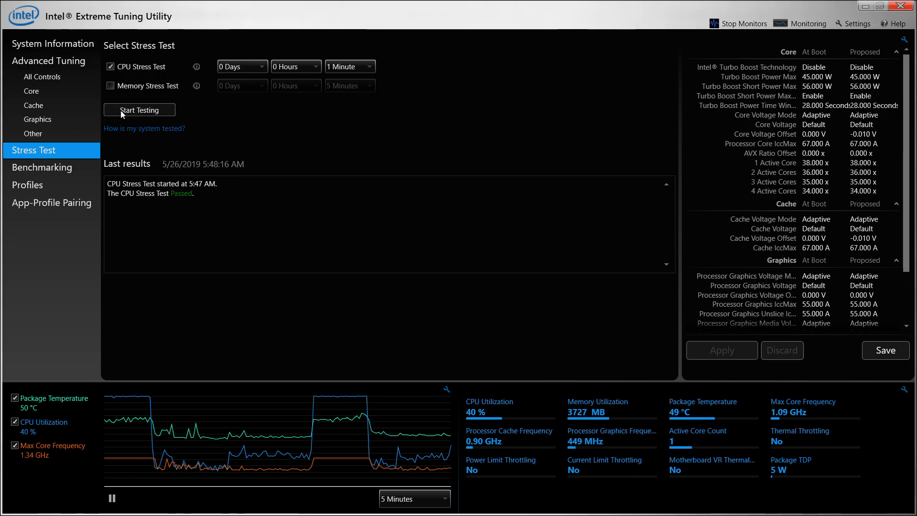
# - Start the one-minute CPU stress test at the -0.010 V offset
pyautogui.click(140, 110)
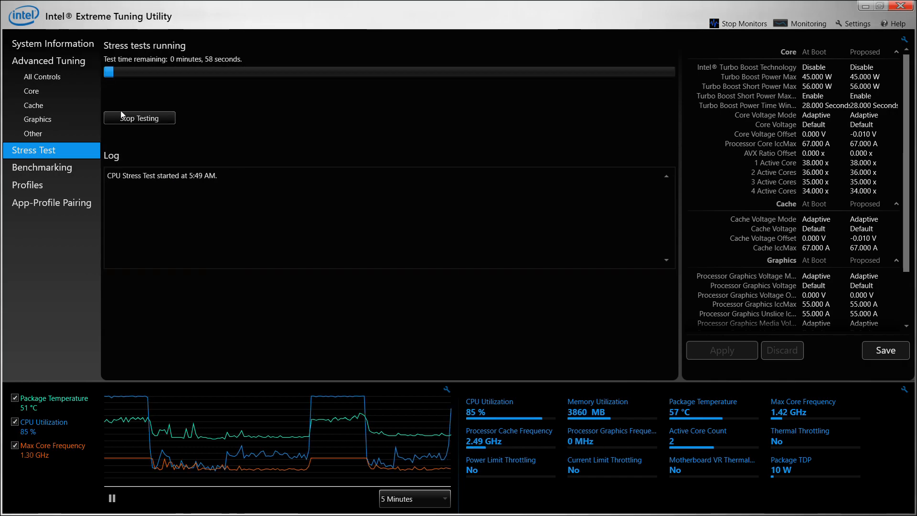
pyautogui.moveTo(743, 171)
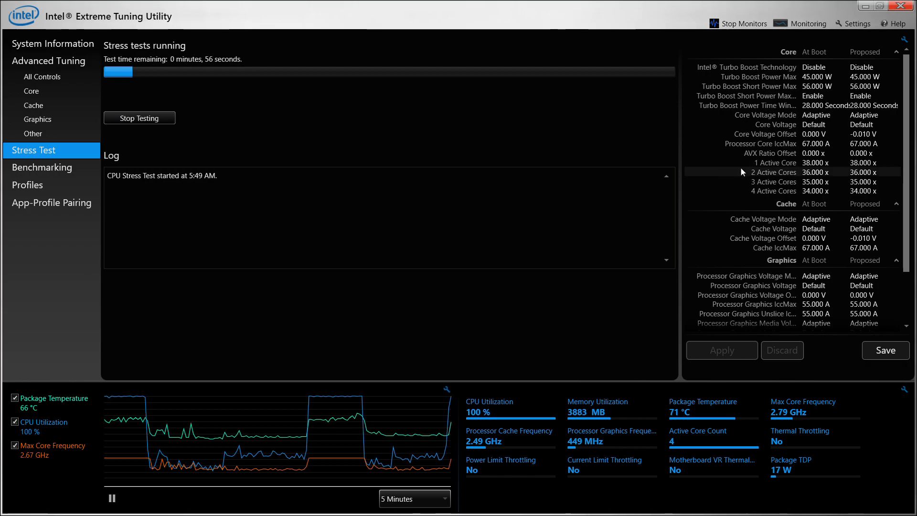
pyautogui.moveTo(456, 15)
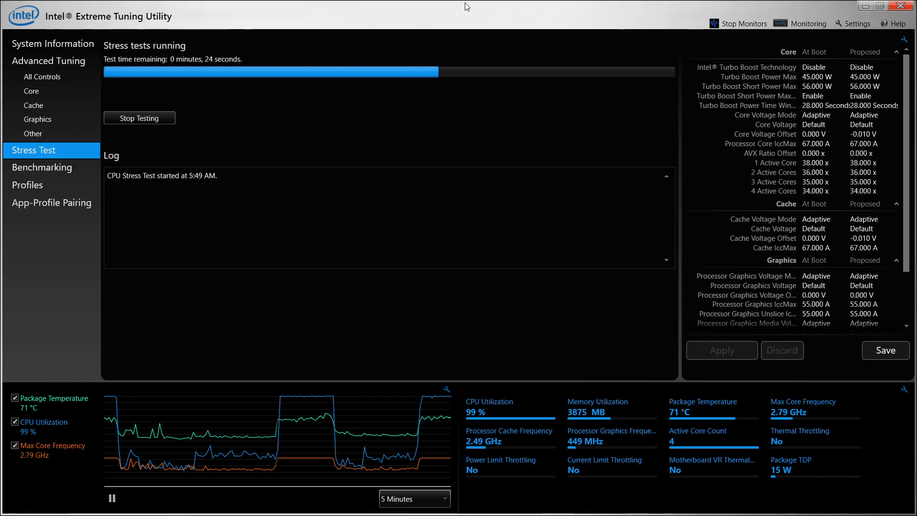
pyautogui.moveTo(739, 416)
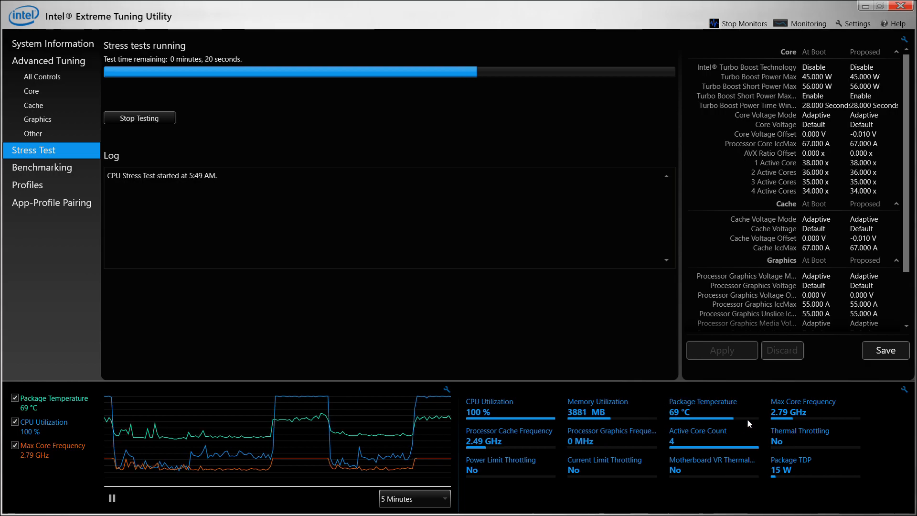
pyautogui.moveTo(736, 415)
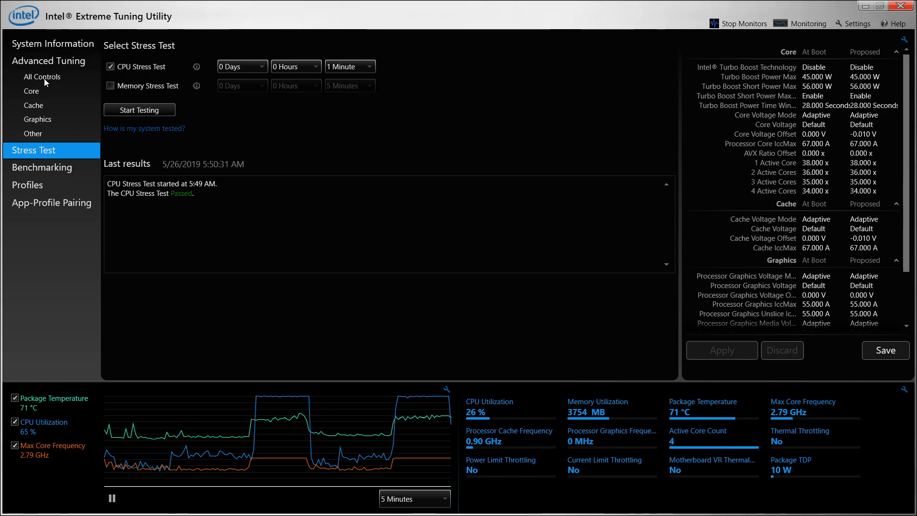
# - From All Controls, apply a -0.110 V core voltage offset and reopen Stress Test
pyautogui.click(49, 61)
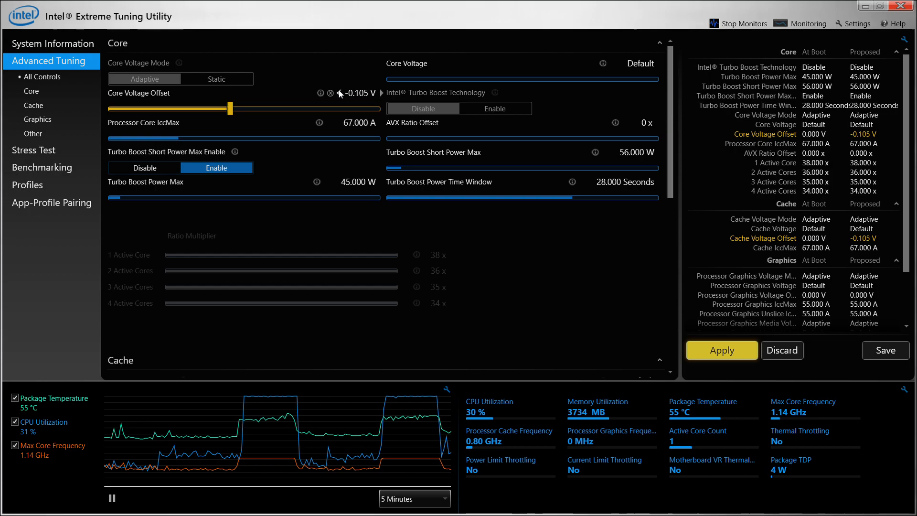
pyautogui.click(338, 92)
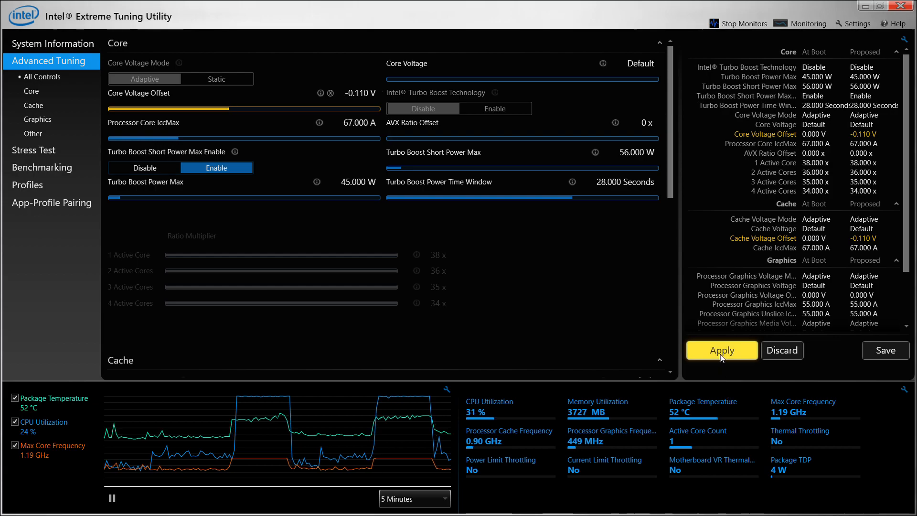
pyautogui.click(722, 351)
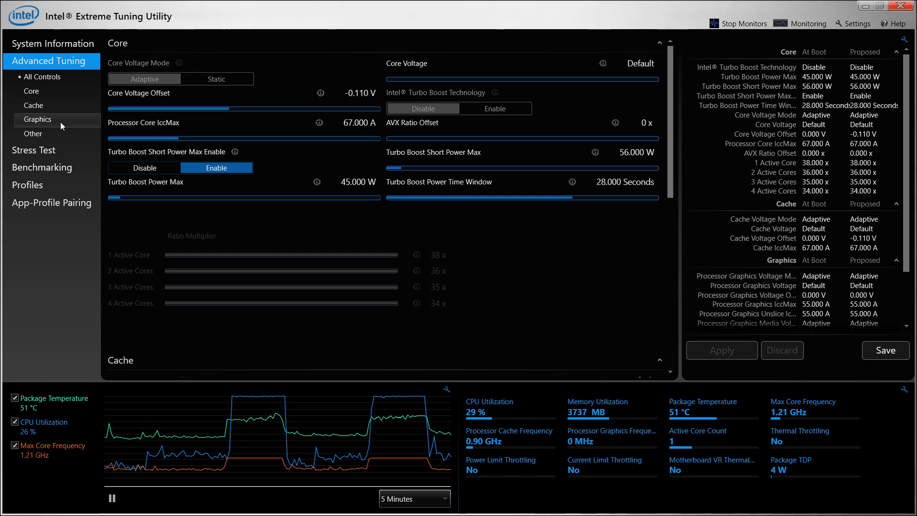
pyautogui.click(33, 150)
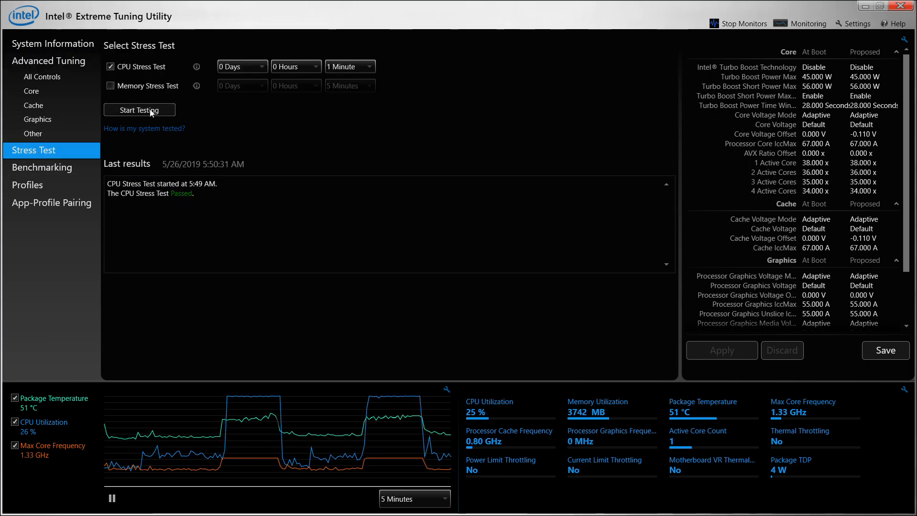
# - Start a one-minute CPU stress test at the -0.110 V offset
pyautogui.click(139, 110)
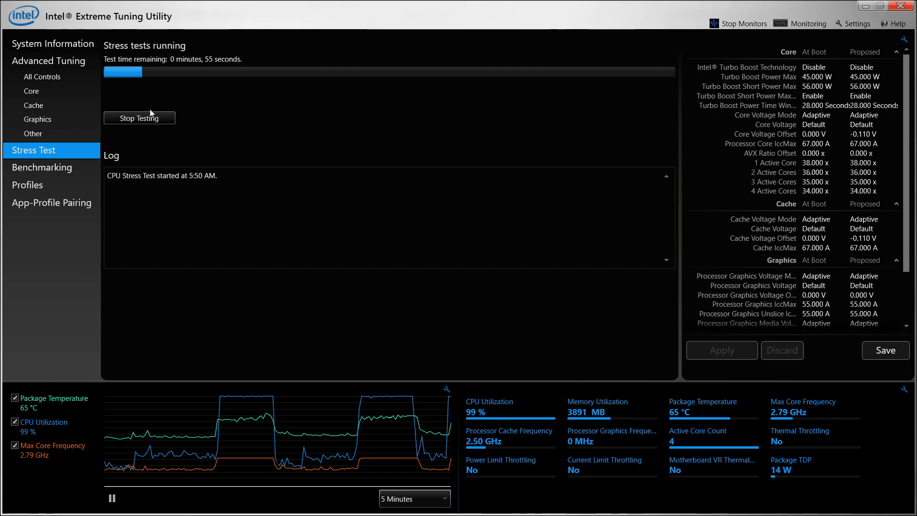
pyautogui.moveTo(377, 409)
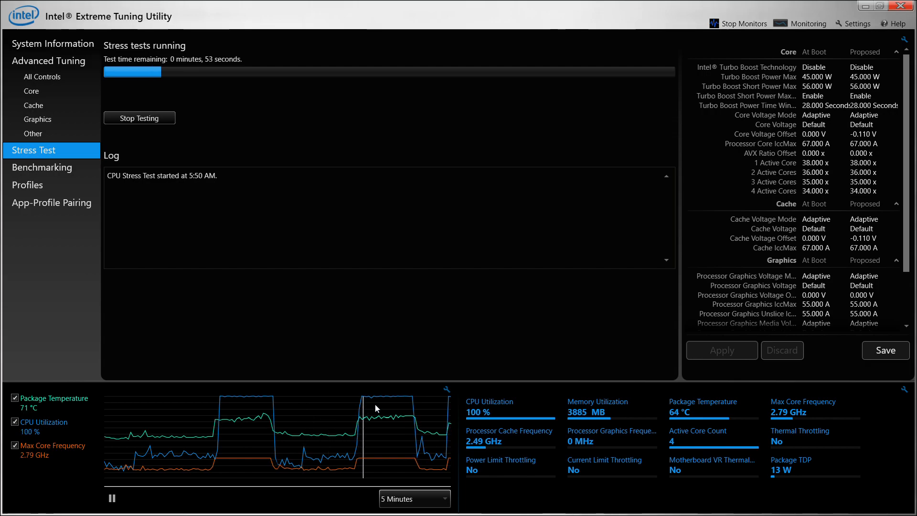